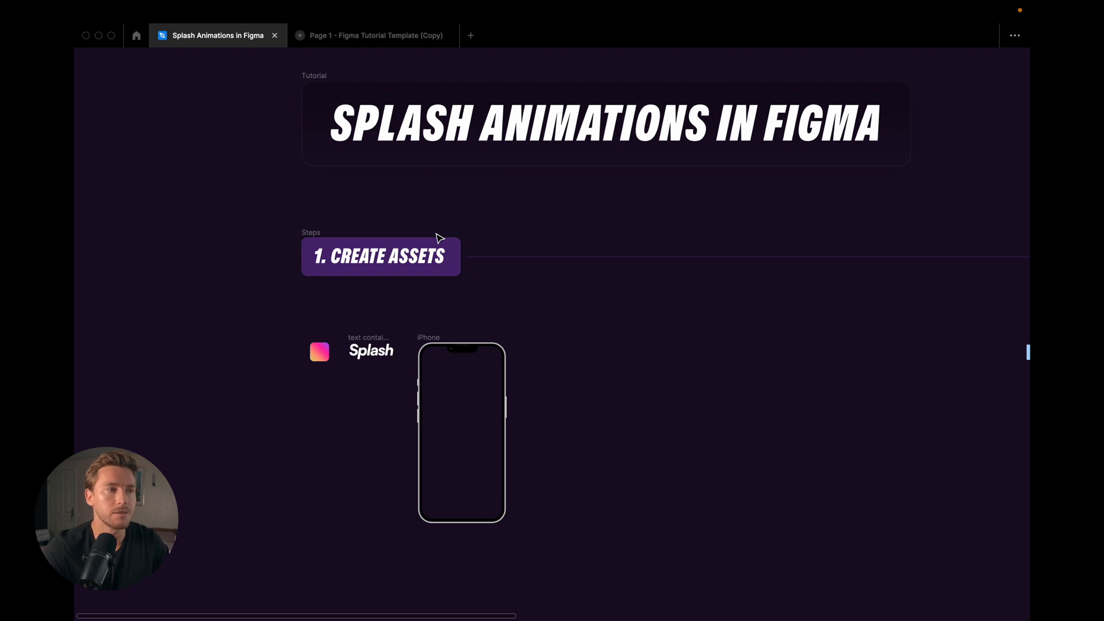
{"action": "mouse_move", "coordinate": [341, 340]}
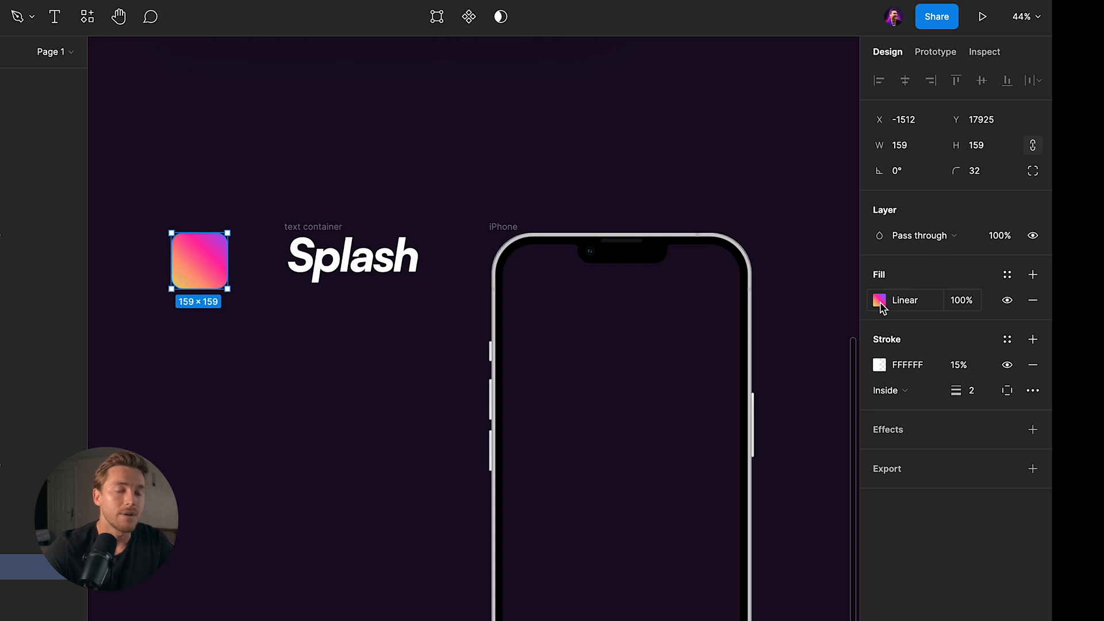
Inspect the icon gradient, add a fill-less frame below Splash, then return from preview.
{"action": "left_click", "coordinate": [880, 300]}
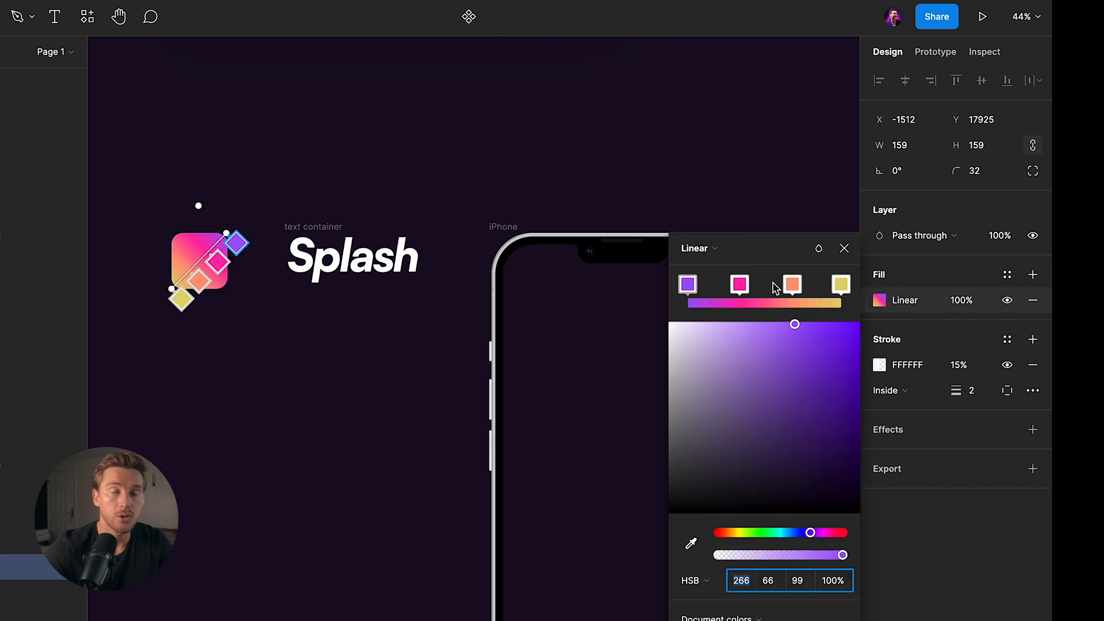
{"action": "left_click", "coordinate": [844, 248]}
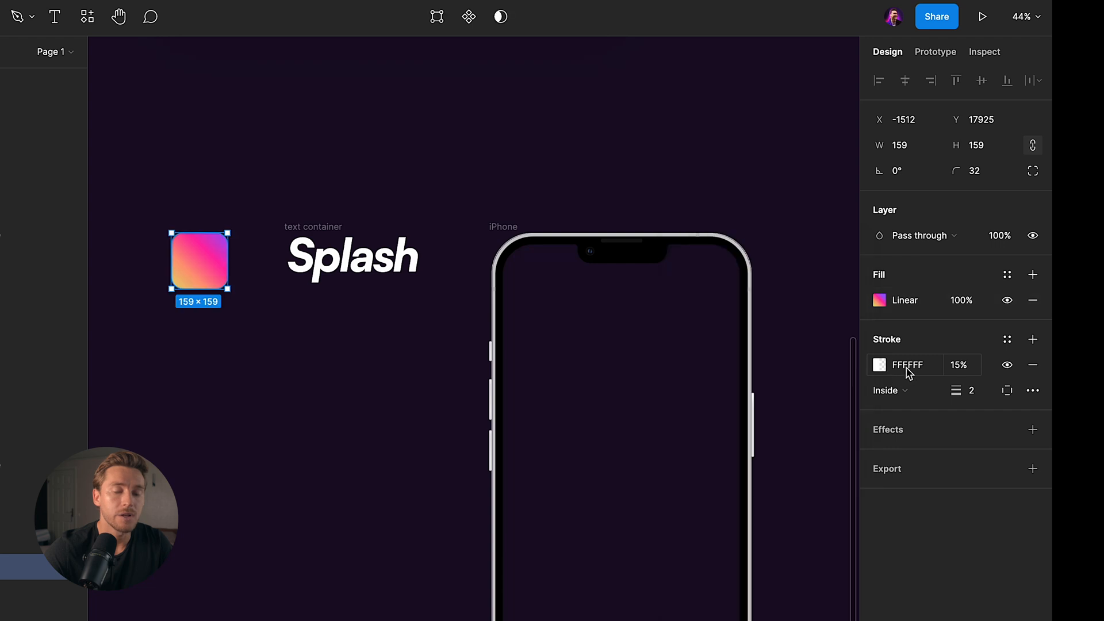
{"action": "mouse_move", "coordinate": [987, 375]}
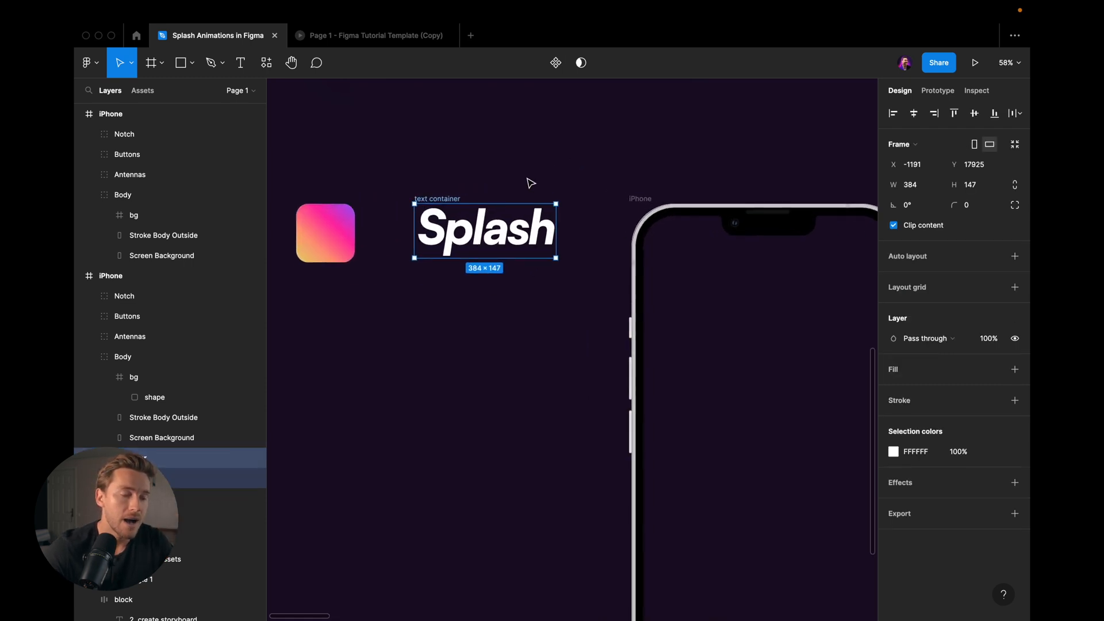
{"action": "mouse_move", "coordinate": [530, 199]}
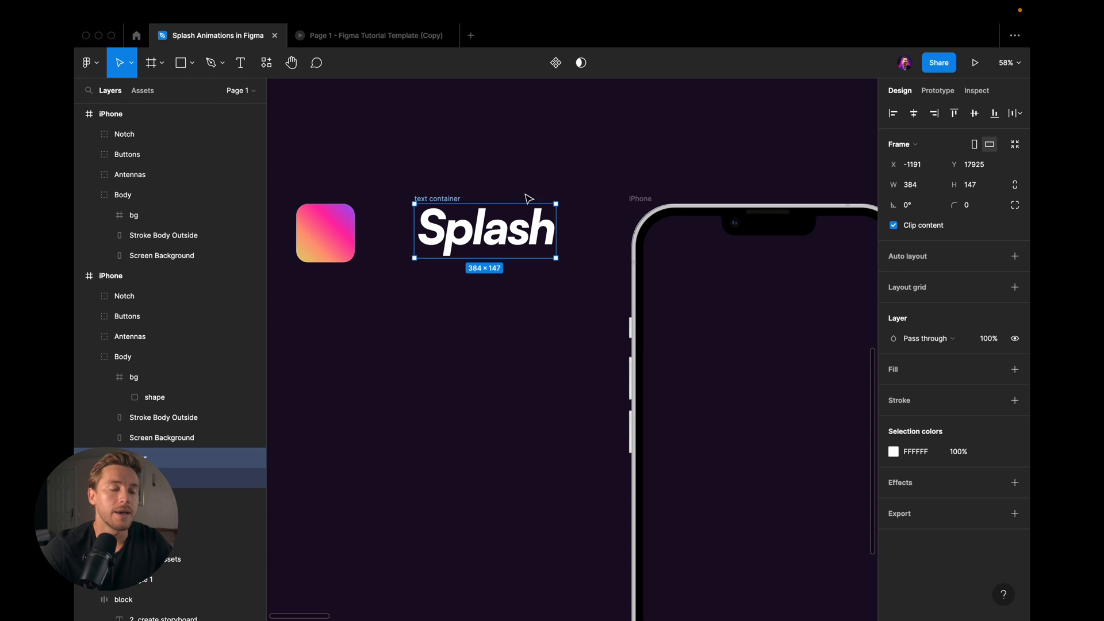
{"action": "left_click", "coordinate": [151, 62]}
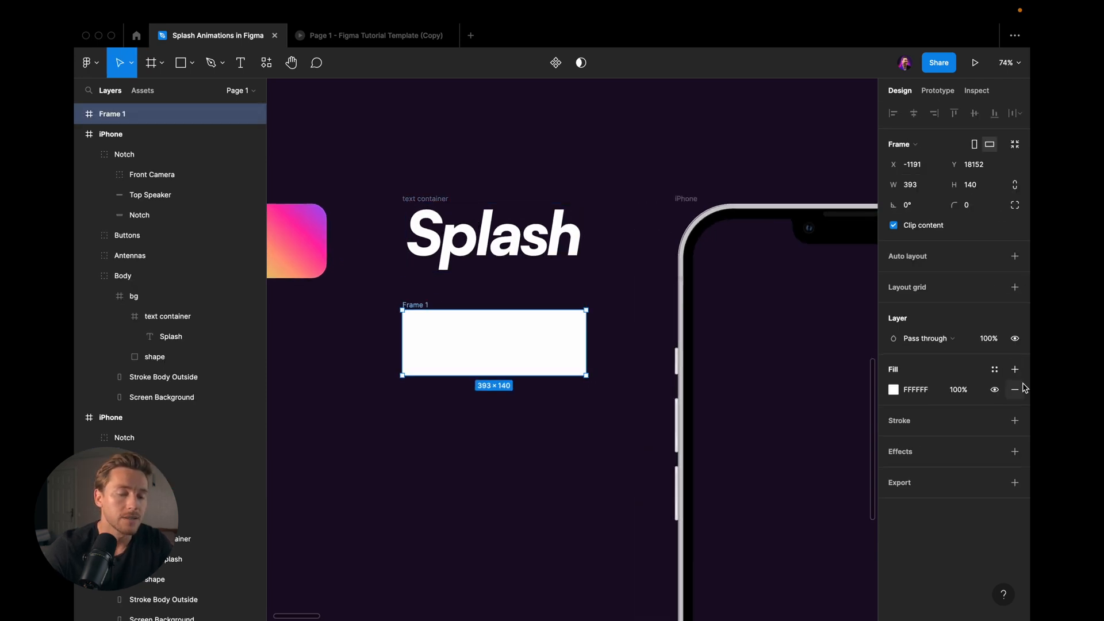
{"action": "left_click", "coordinate": [1015, 390]}
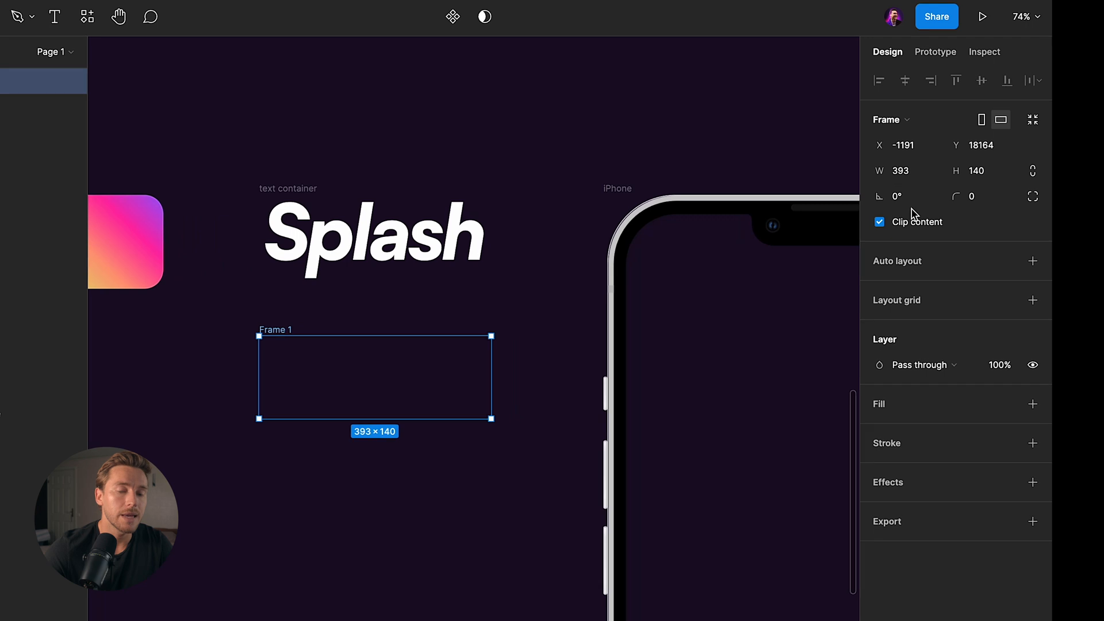
{"action": "mouse_move", "coordinate": [899, 222]}
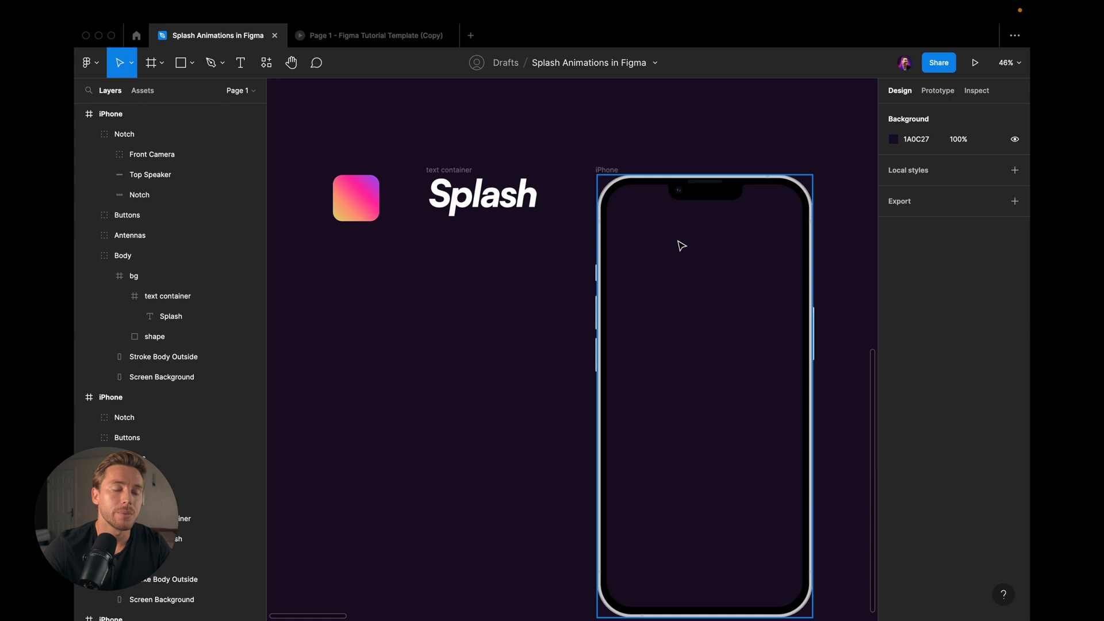
{"action": "mouse_move", "coordinate": [681, 241]}
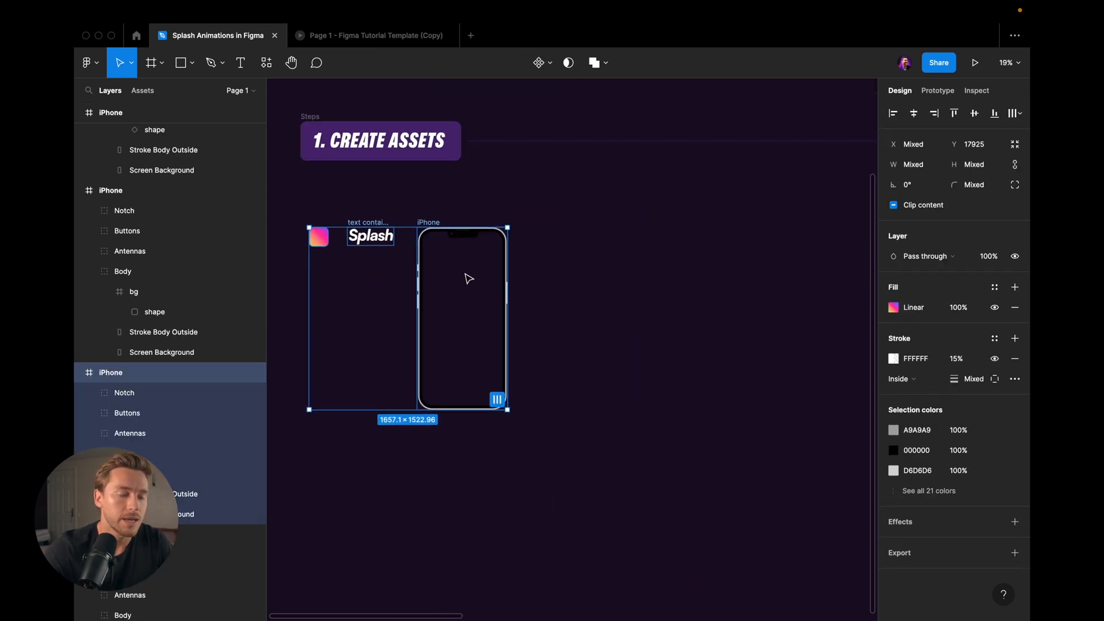
{"action": "scroll", "scroll_direction": "down", "scroll_amount": 3}
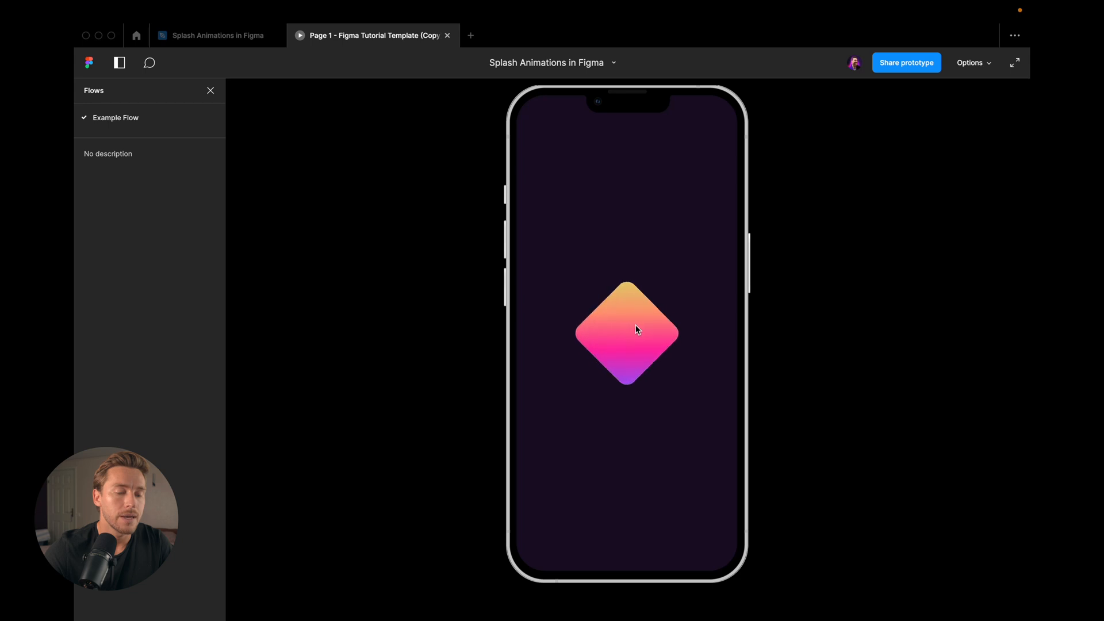
{"action": "mouse_move", "coordinate": [647, 338]}
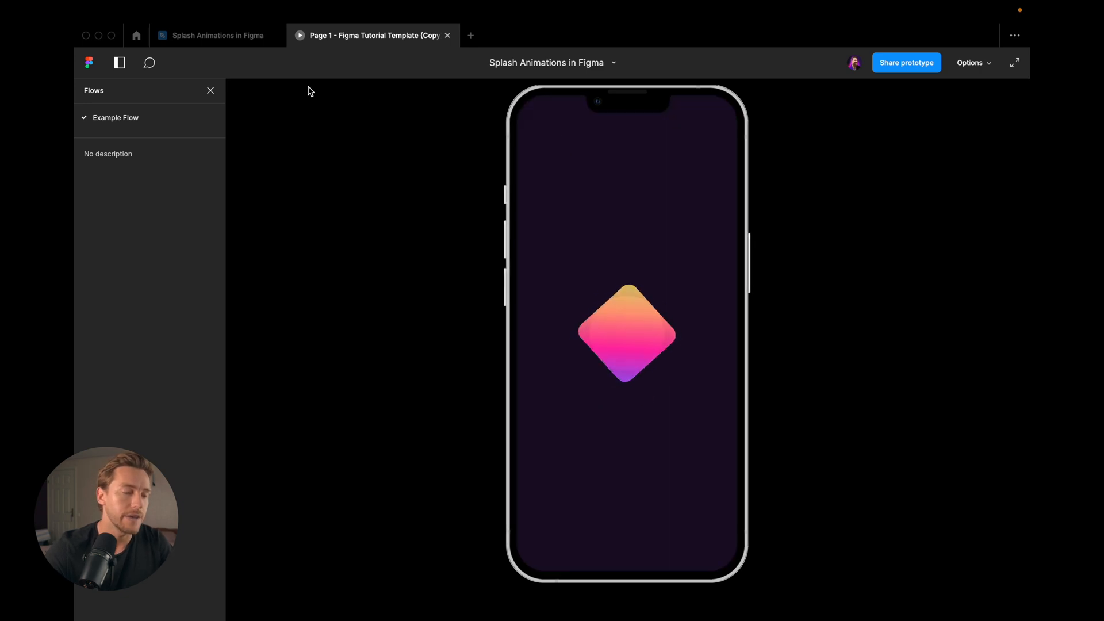
{"action": "left_click", "coordinate": [212, 35]}
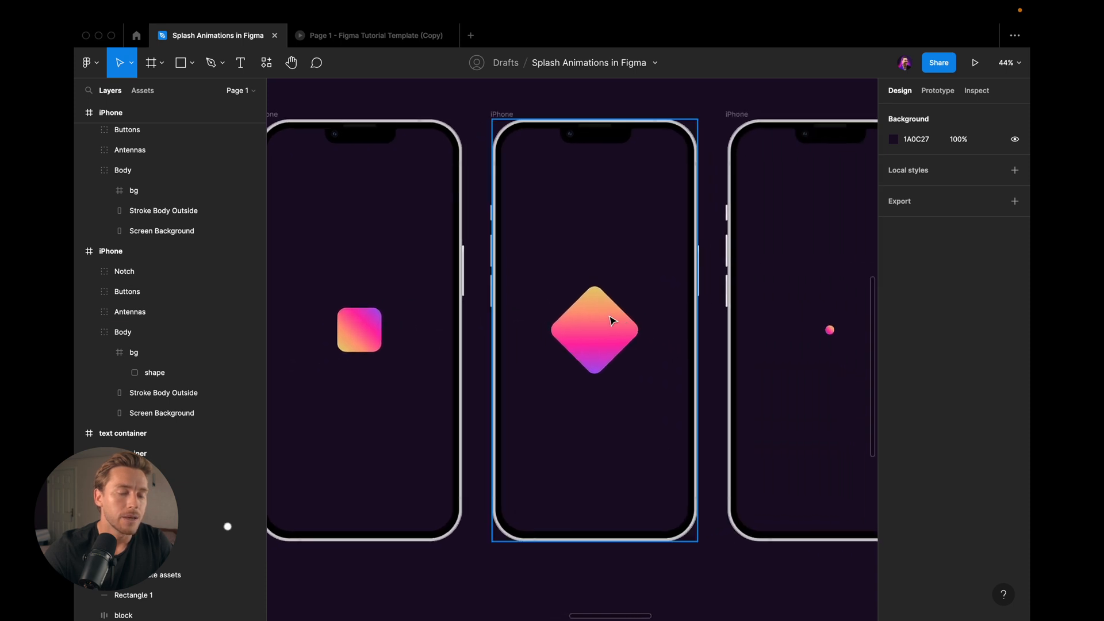
{"action": "left_click", "coordinate": [599, 331]}
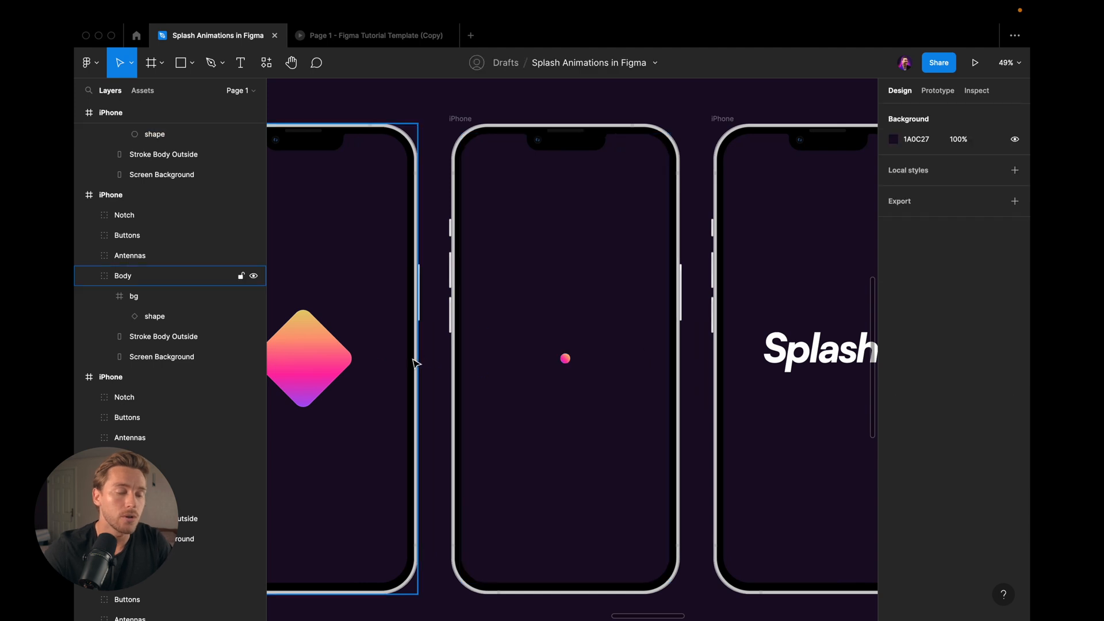
{"action": "left_click", "coordinate": [155, 316]}
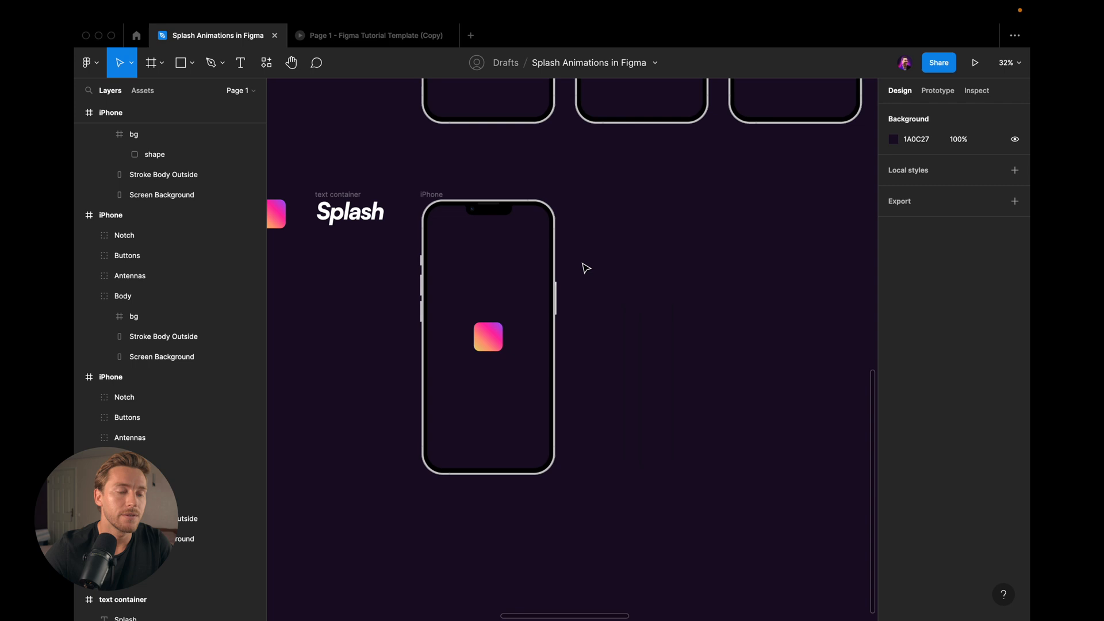
Scale the gradient icon 1.5× and enter new rotation values (-13, 32).
{"action": "left_click", "coordinate": [488, 337]}
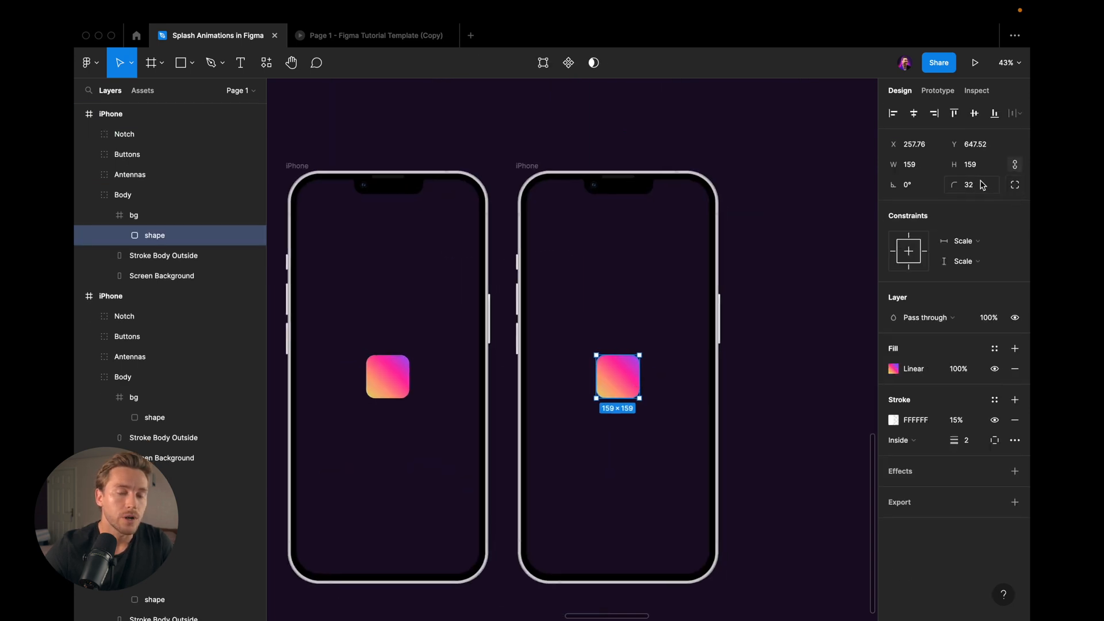
{"action": "key", "text": "k"}
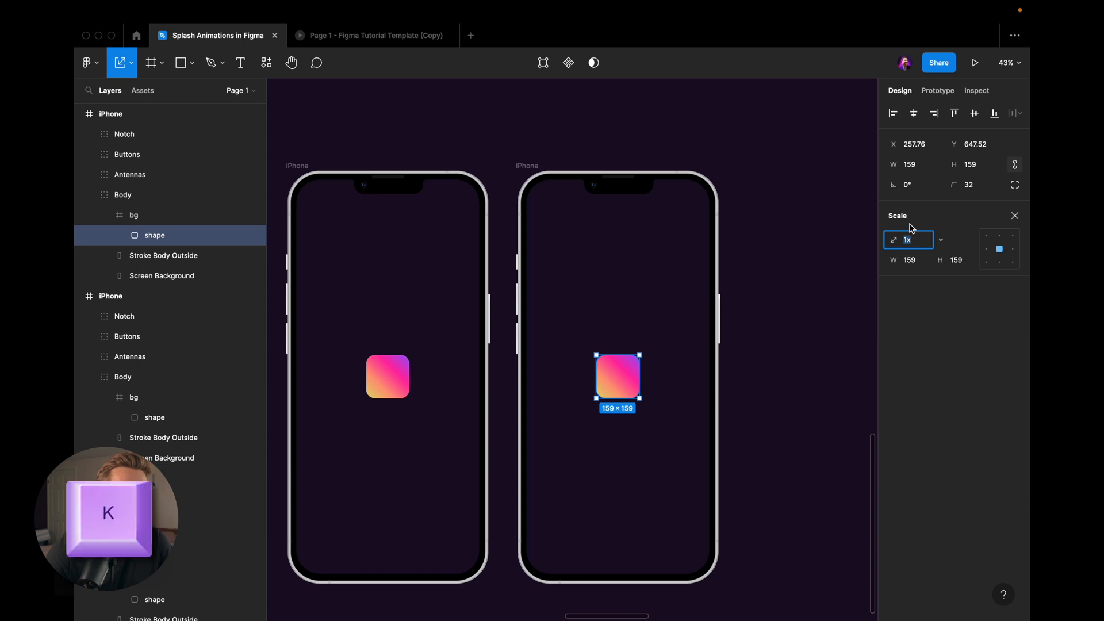
{"action": "type", "text": "1.5"}
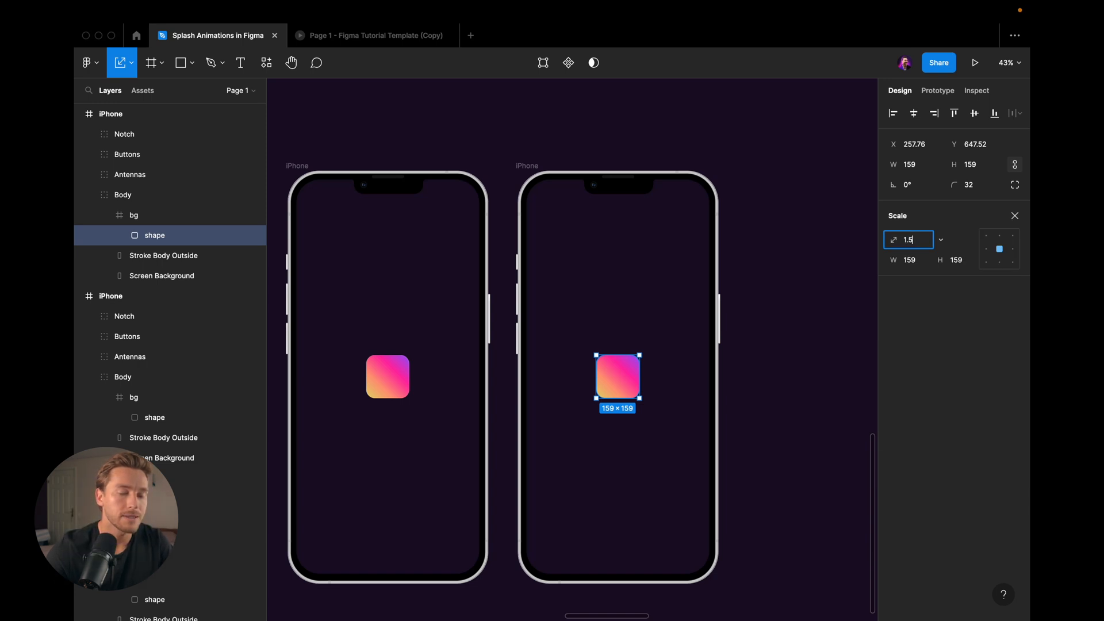
{"action": "key", "text": "Enter"}
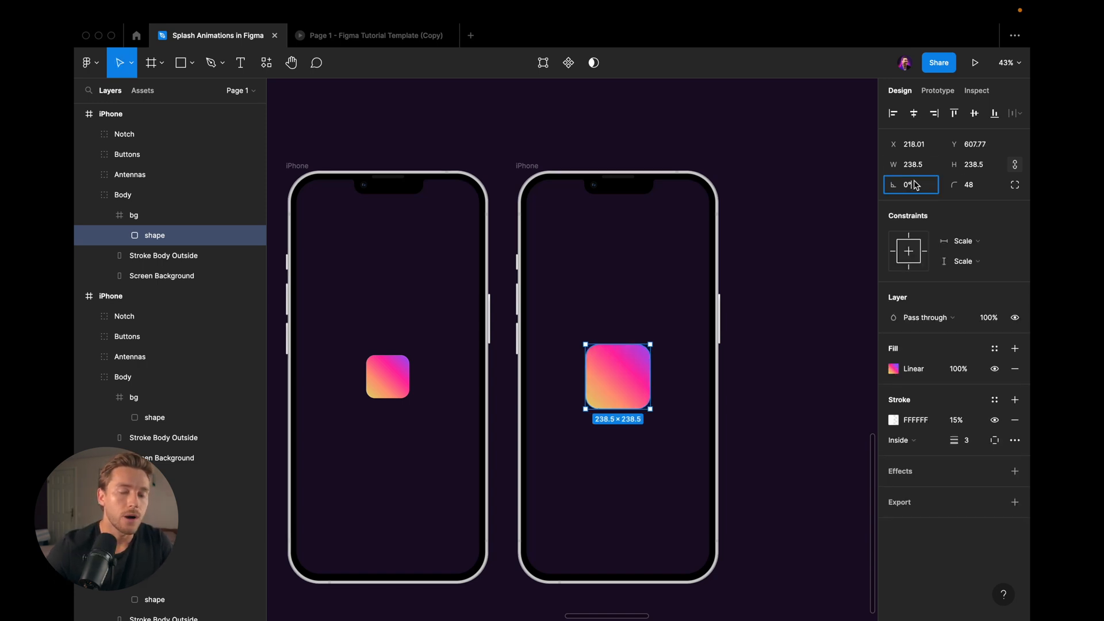
{"action": "type", "text": "-135"}
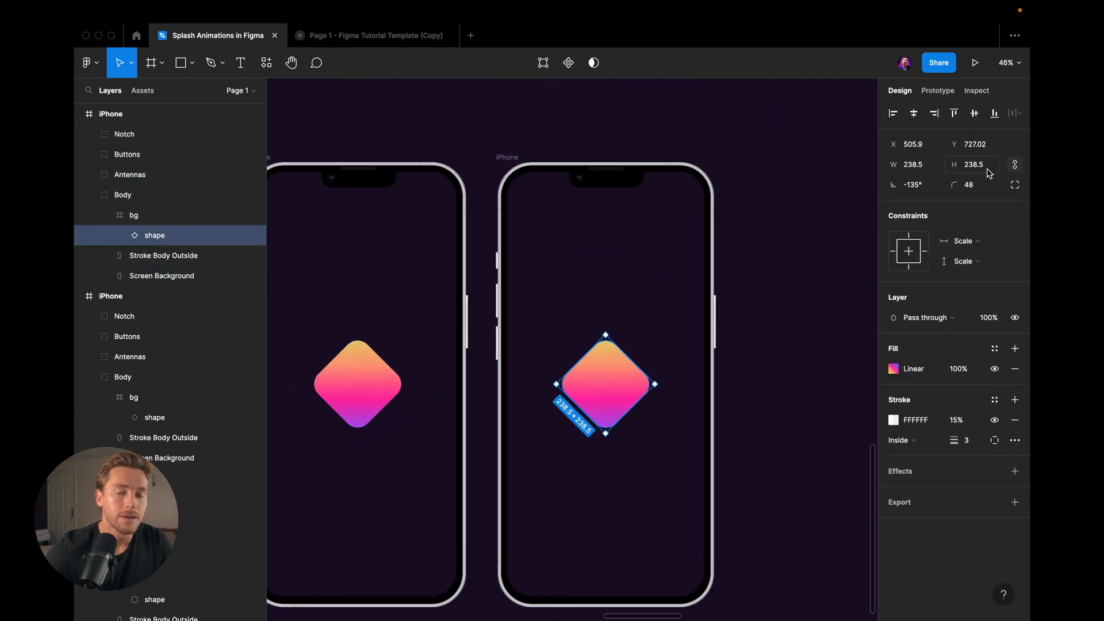
{"action": "type", "text": "32"}
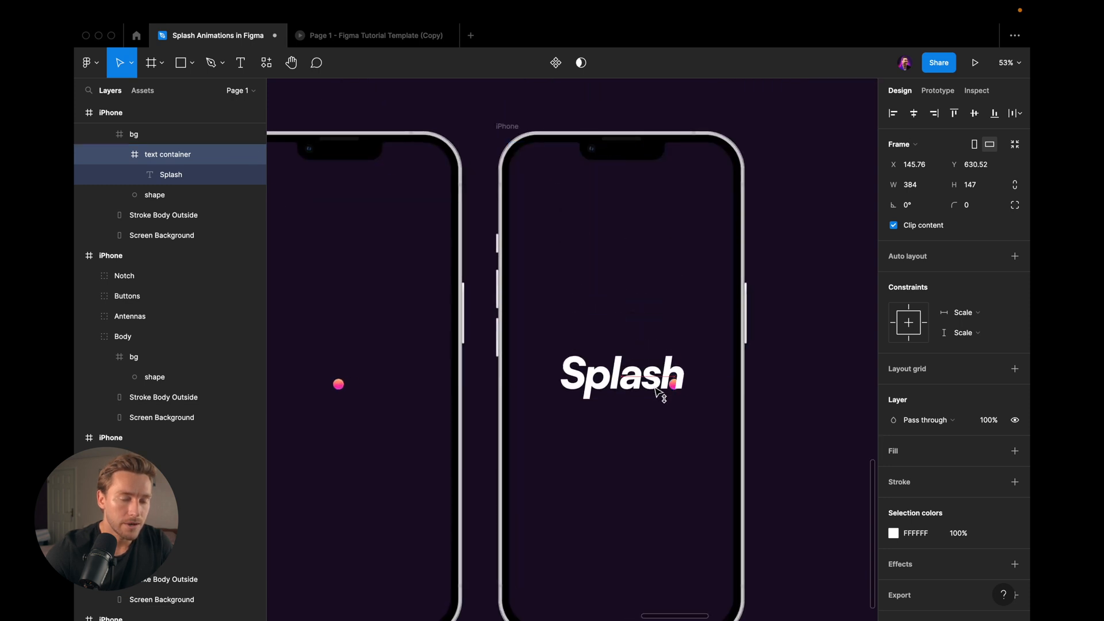
Move the small gradient dot next to the Splash text.
{"action": "left_click_drag", "start_coordinate": [659, 394], "coordinate": [620, 377]}
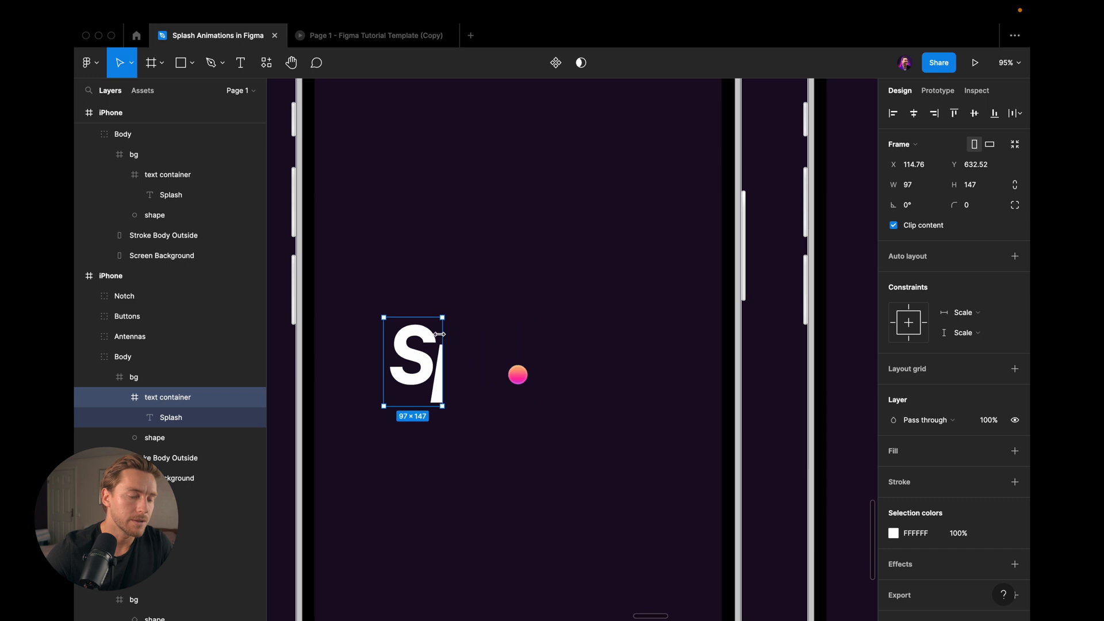
Drag the text container's edge leftward so the Splash text is clipped away.
{"action": "left_click_drag", "start_coordinate": [442, 334], "coordinate": [386, 334]}
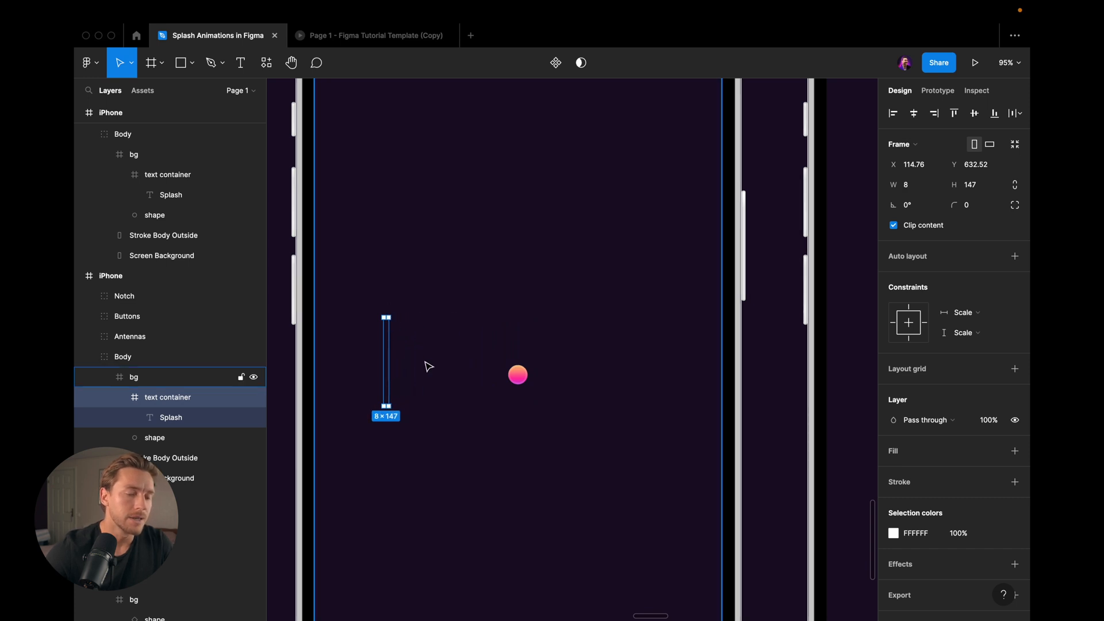
{"action": "left_click_drag", "start_coordinate": [386, 367], "coordinate": [357, 363]}
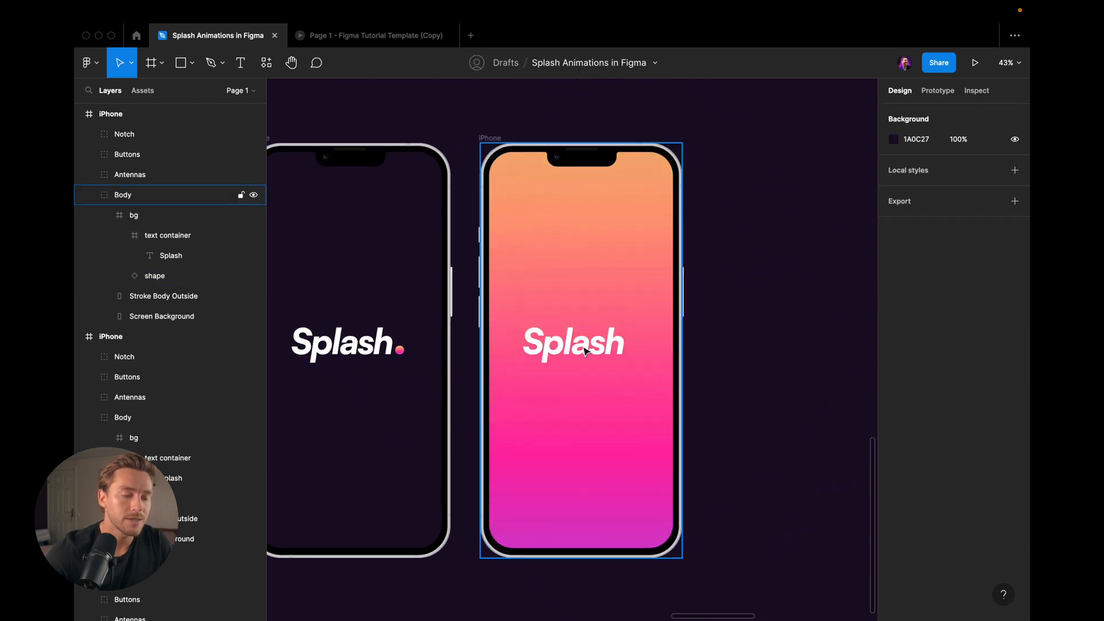
Select the gradient shape on the final Splash frame.
{"action": "left_click", "coordinate": [581, 344]}
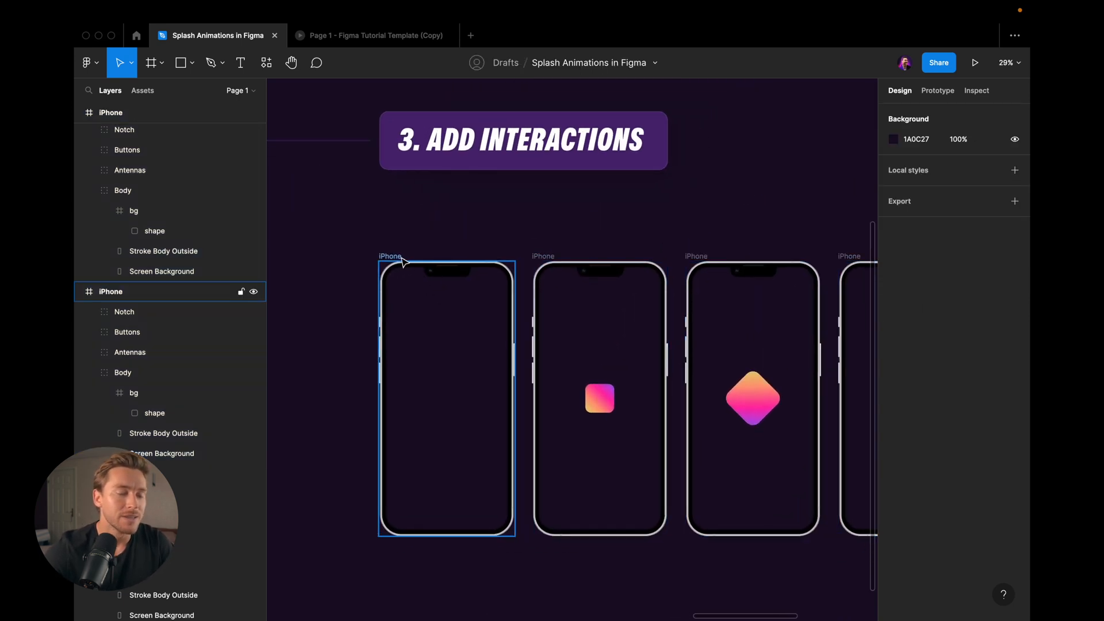
Select the first empty iPhone frame and switch to prototype mode.
{"action": "left_click", "coordinate": [938, 90]}
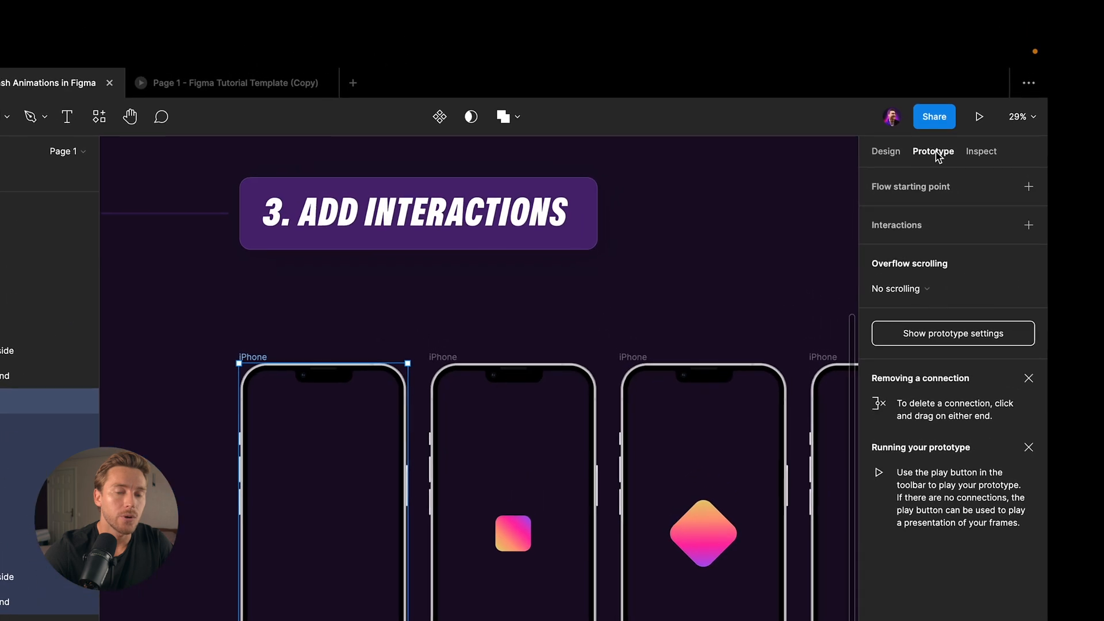
{"action": "left_click", "coordinate": [1029, 187]}
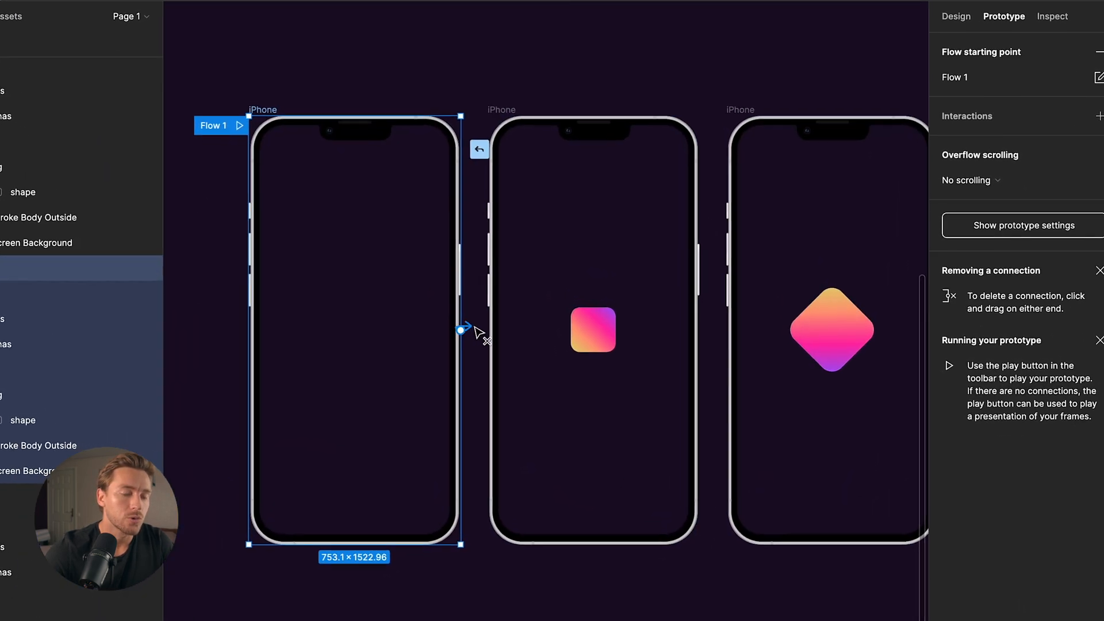
Link phone one to two: after delay 1ms, Smart Animate, custom spring, stiffness 400.
{"action": "left_click", "coordinate": [461, 330]}
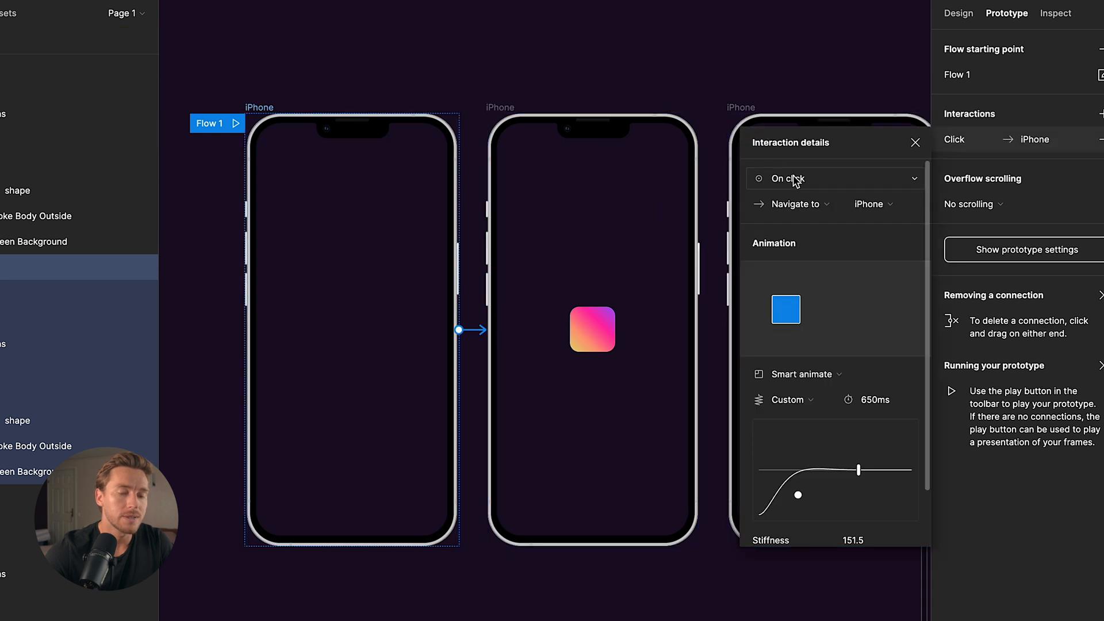
{"action": "left_click", "coordinate": [834, 179]}
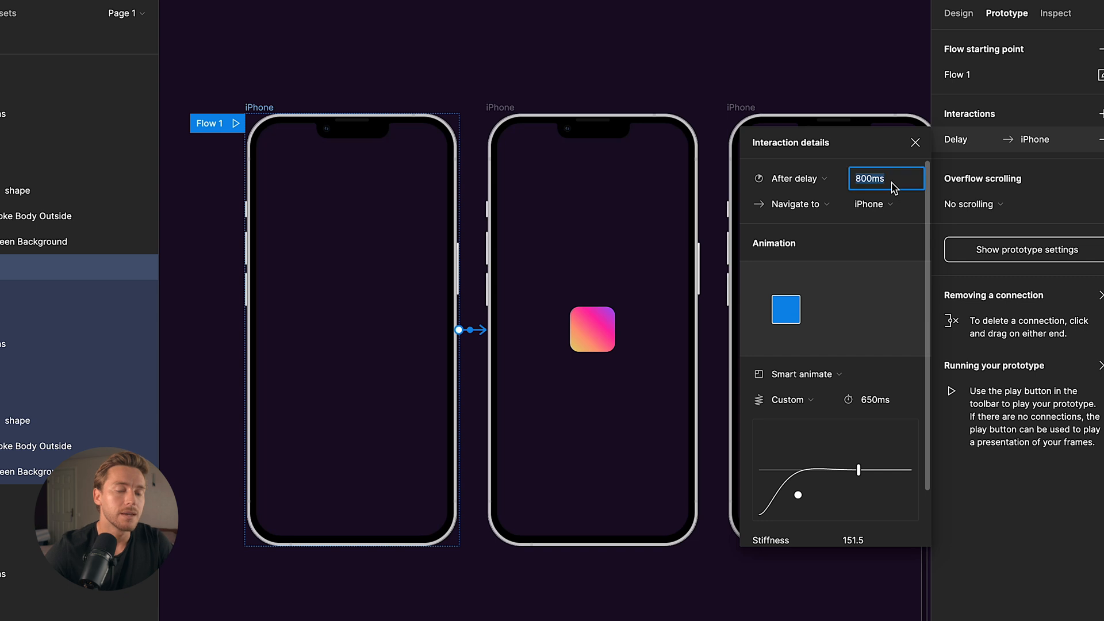
{"action": "type", "text": "1ms"}
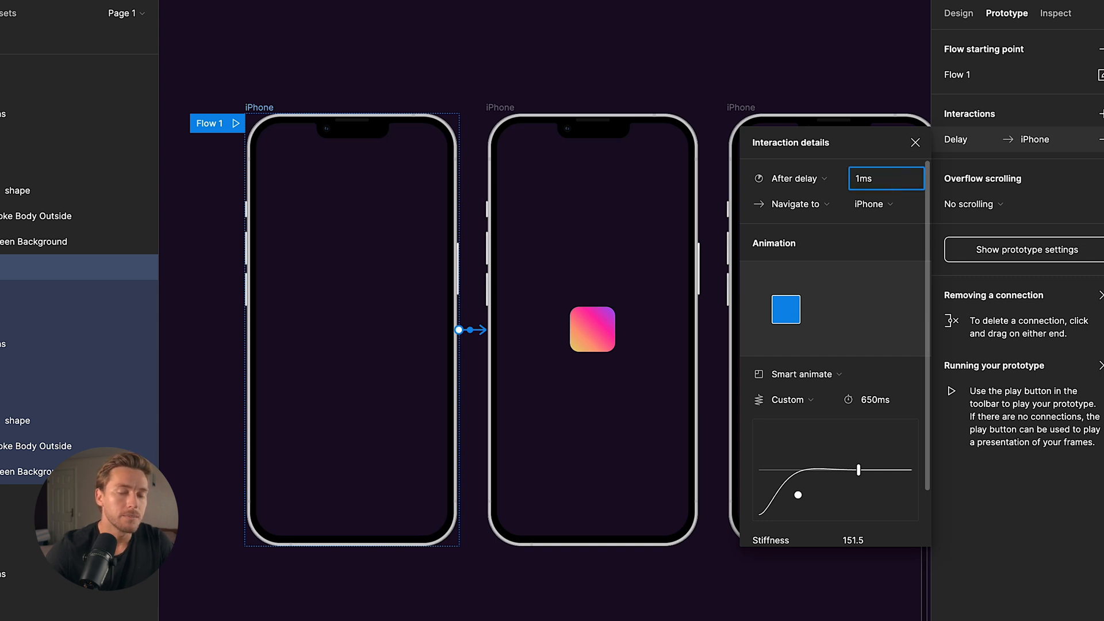
{"action": "left_click", "coordinate": [802, 374]}
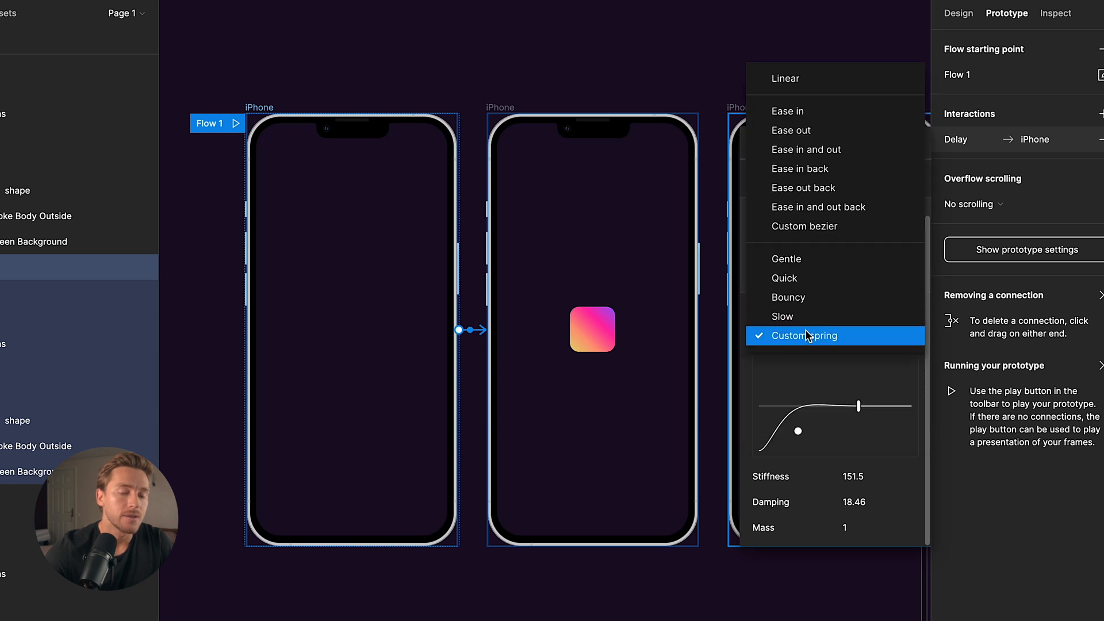
{"action": "left_click", "coordinate": [804, 336]}
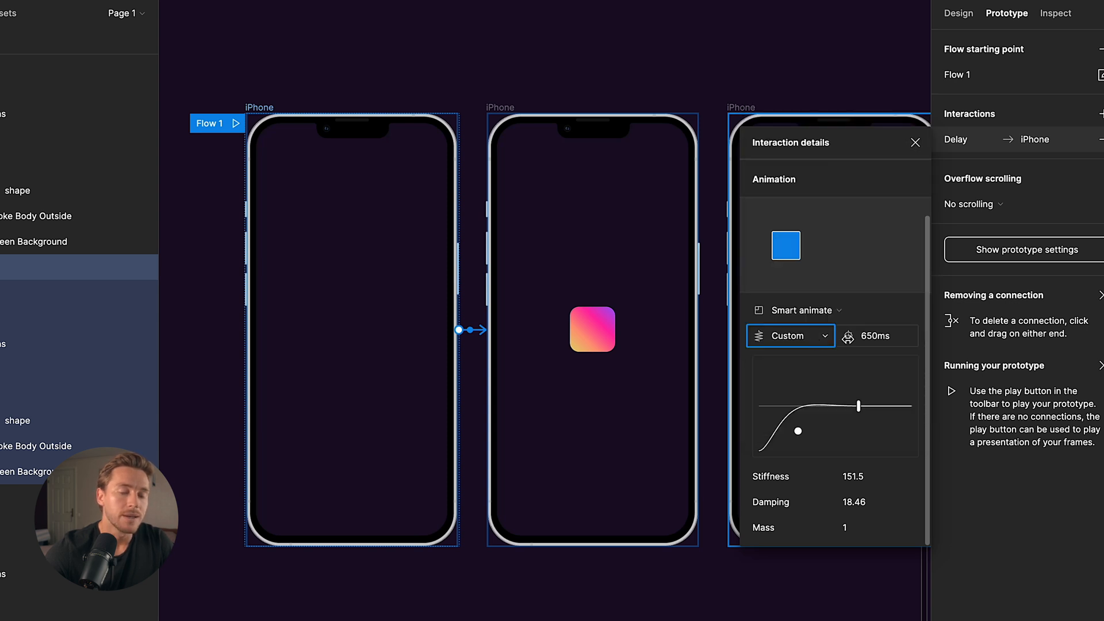
{"action": "left_click", "coordinate": [873, 477]}
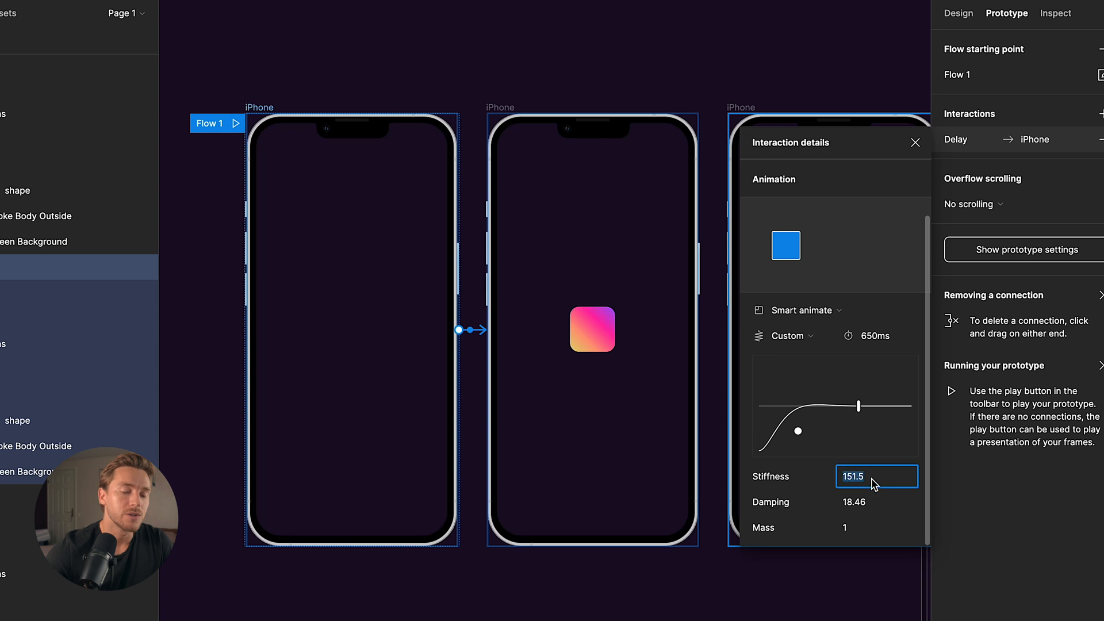
{"action": "type", "text": "400"}
{"action": "left_click", "coordinate": [877, 502]}
{"action": "type", "text": "30"}
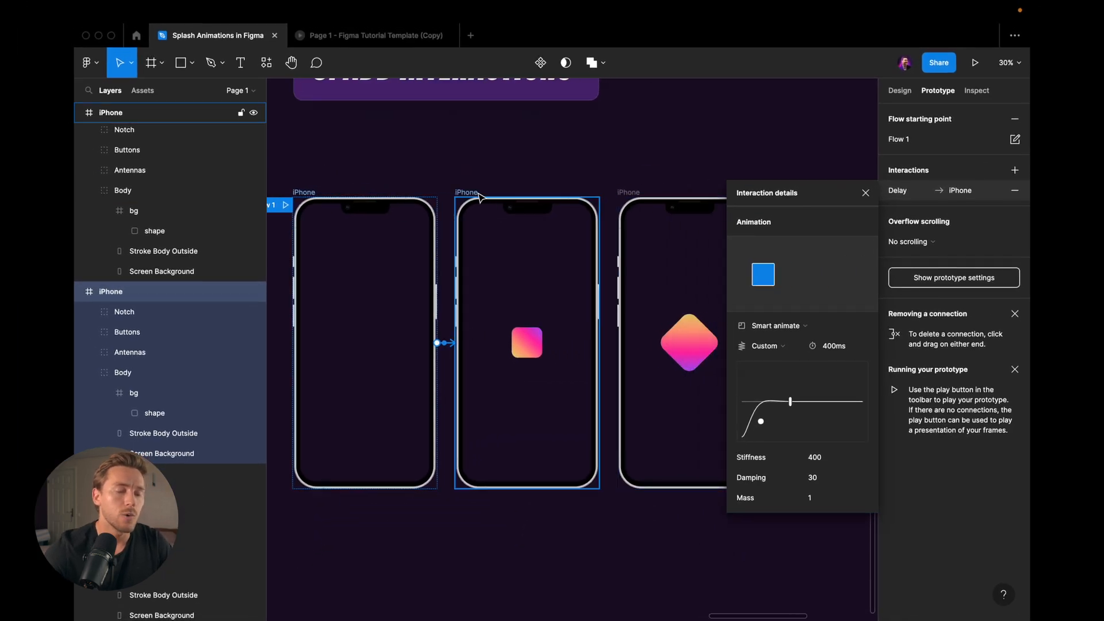
Give the second screen's link an after-delay trigger, then select the third screen.
{"action": "left_click", "coordinate": [866, 193]}
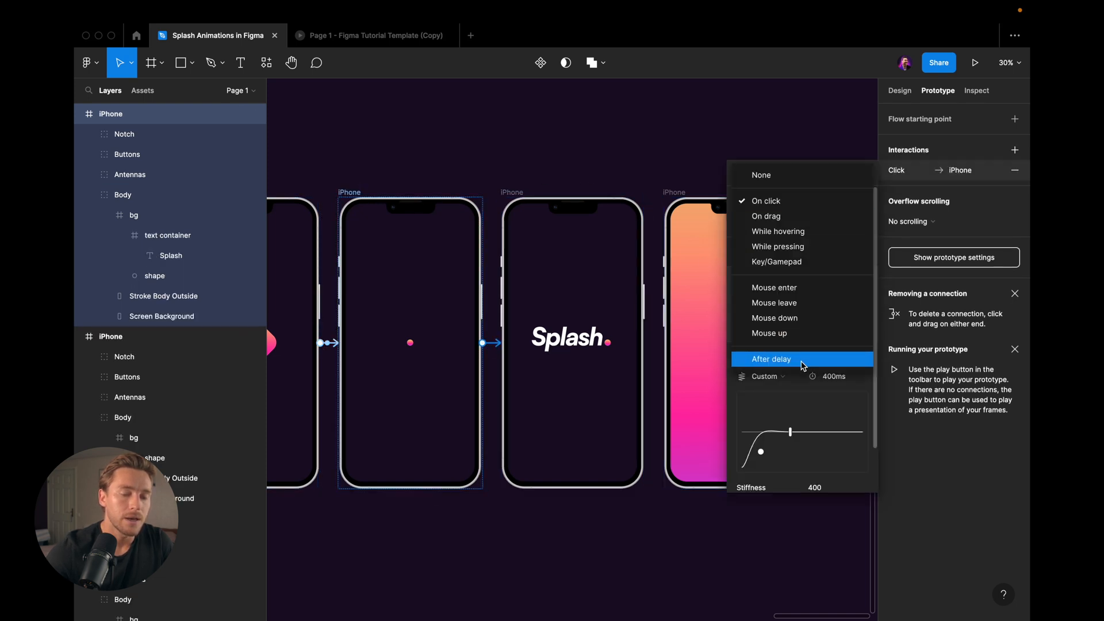
{"action": "left_click", "coordinate": [772, 359]}
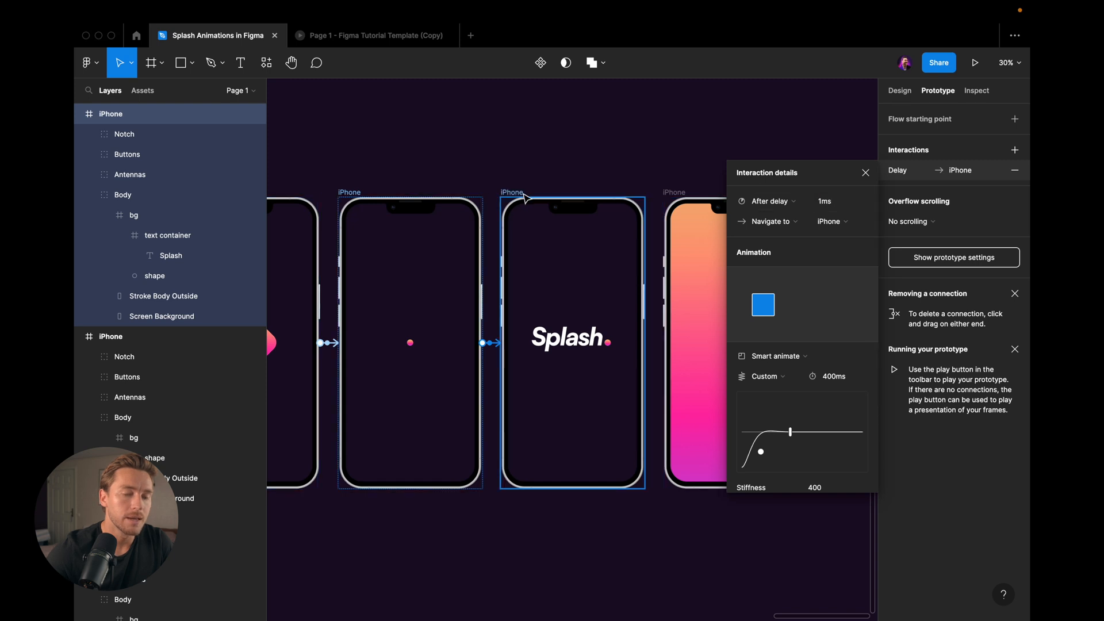
{"action": "left_click", "coordinate": [767, 202]}
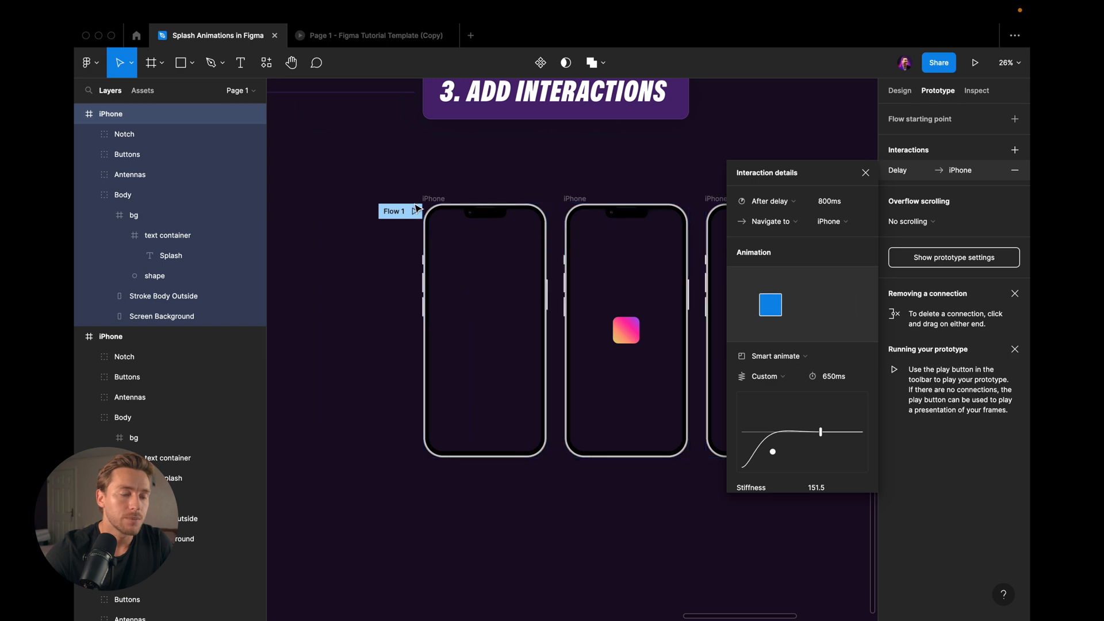
Present the Flow 1 prototype to run the splash animation.
{"action": "left_click", "coordinate": [976, 62]}
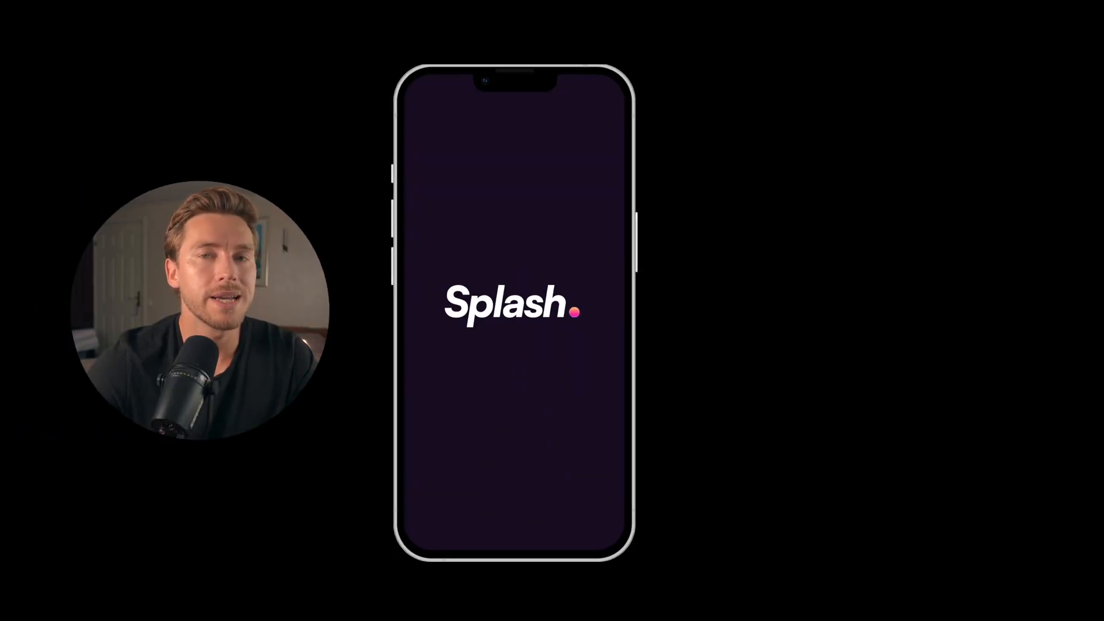